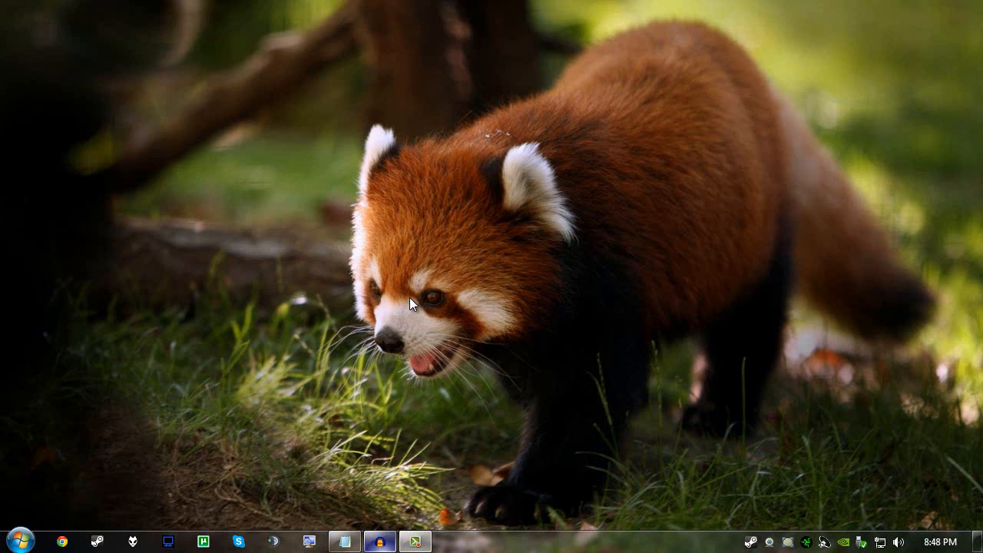
Launch Chrome and load the YouTube homepage from the New Tab thumbnail.
{"action": "left_click", "coordinate": [61, 539]}
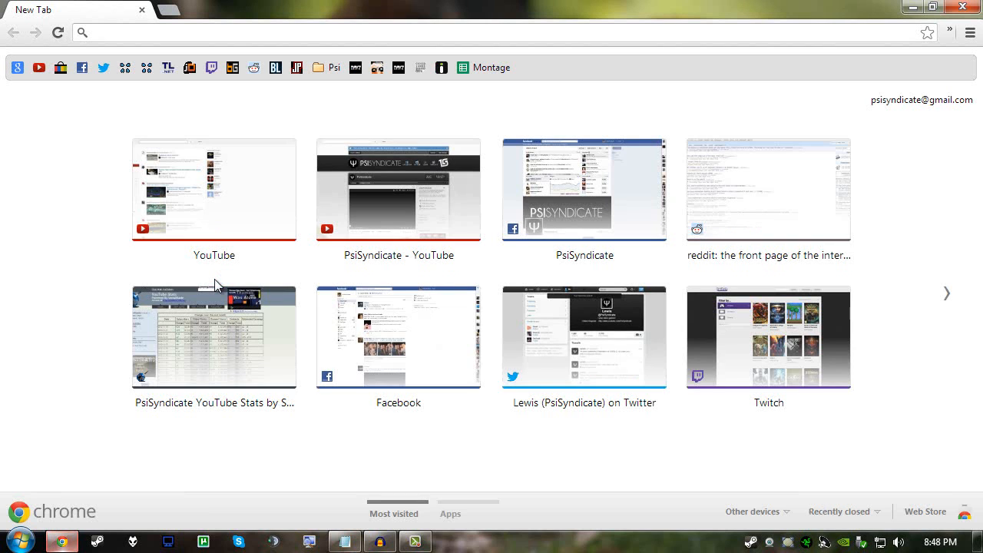
{"action": "left_click", "coordinate": [213, 191]}
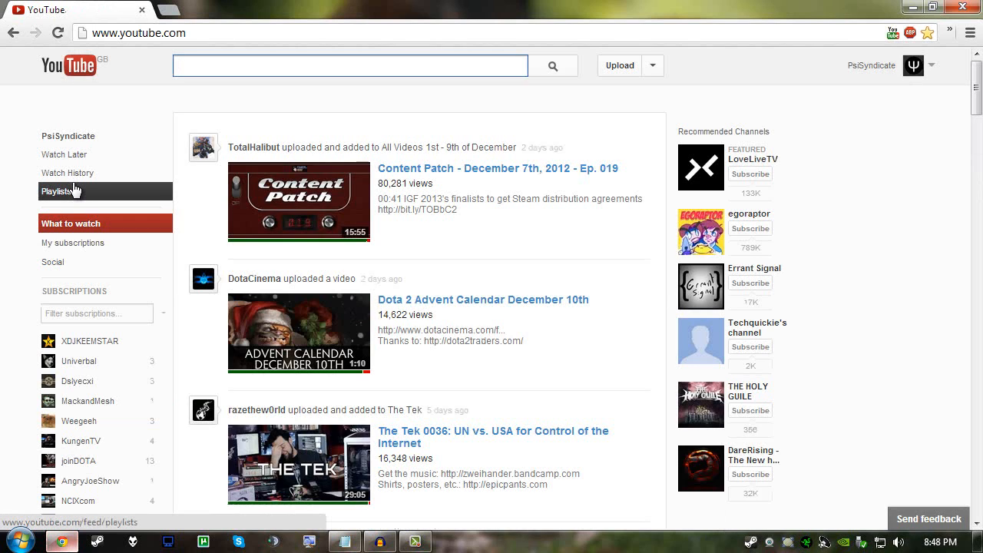
{"action": "left_click", "coordinate": [350, 64]}
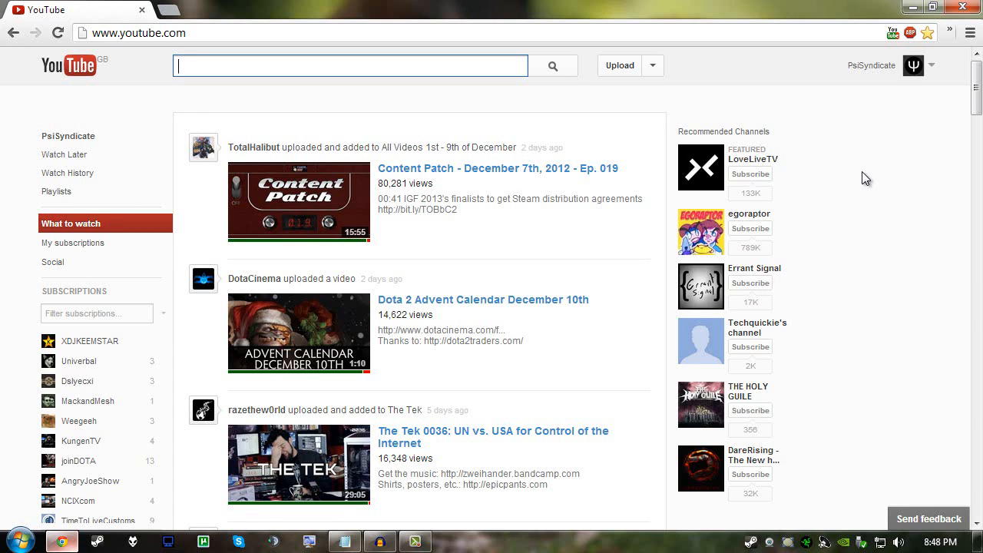
{"action": "scroll", "scroll_direction": "down", "scroll_amount": 3}
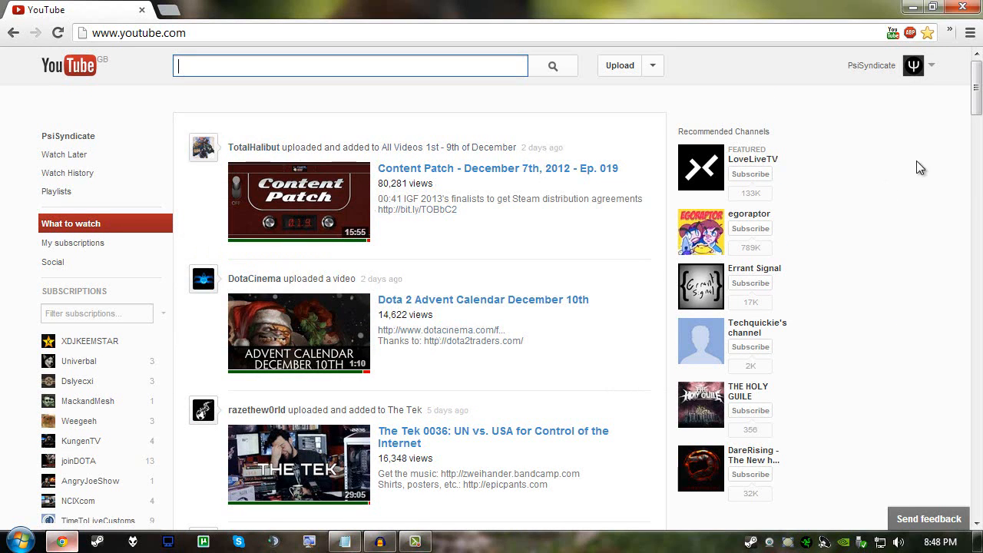
{"action": "mouse_move", "coordinate": [887, 151]}
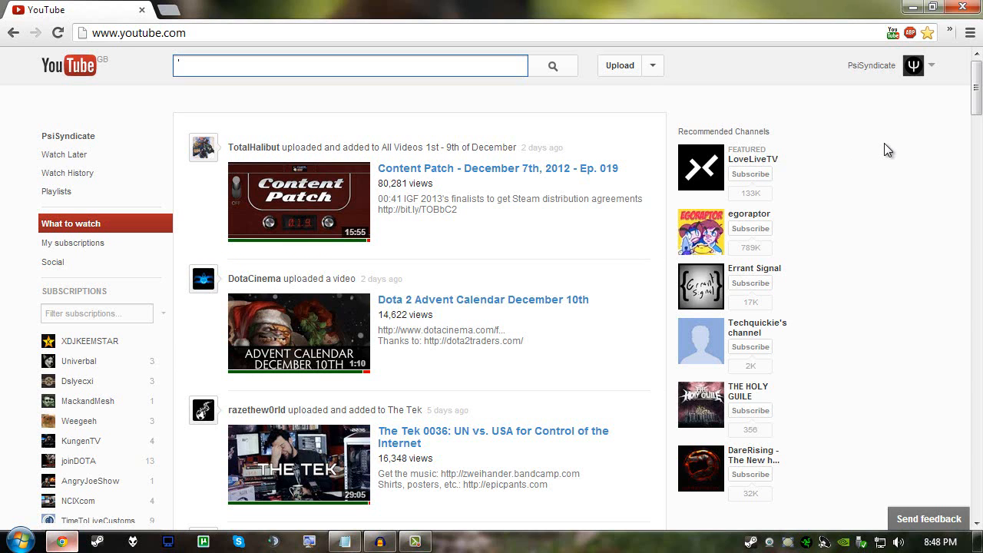
{"action": "mouse_move", "coordinate": [894, 175]}
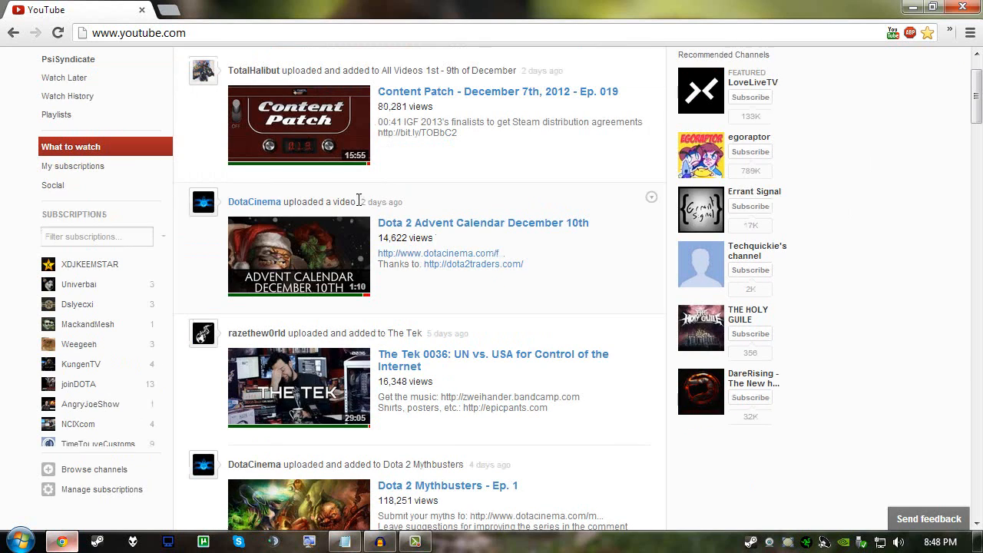
{"action": "double_click", "coordinate": [384, 202]}
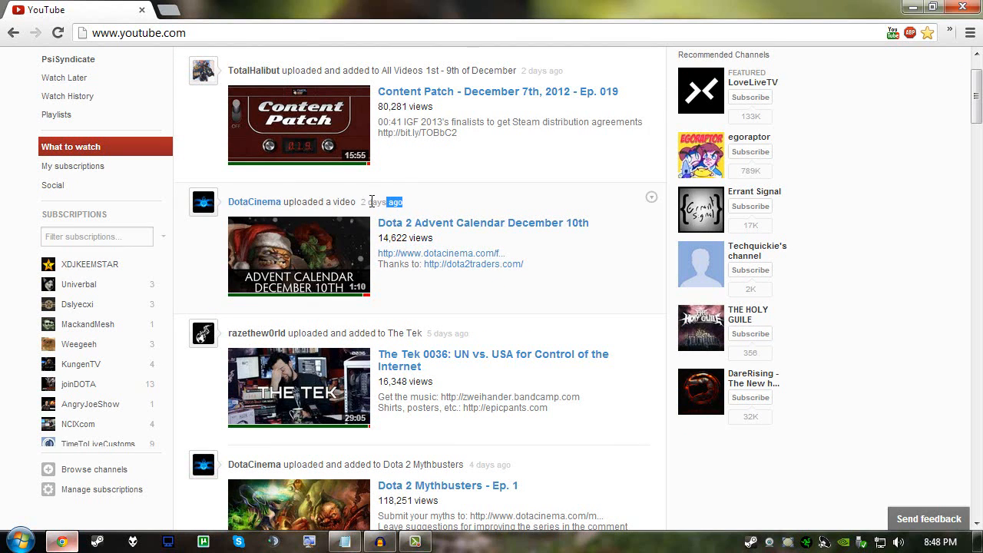
{"action": "scroll", "scroll_direction": "down", "scroll_amount": 3}
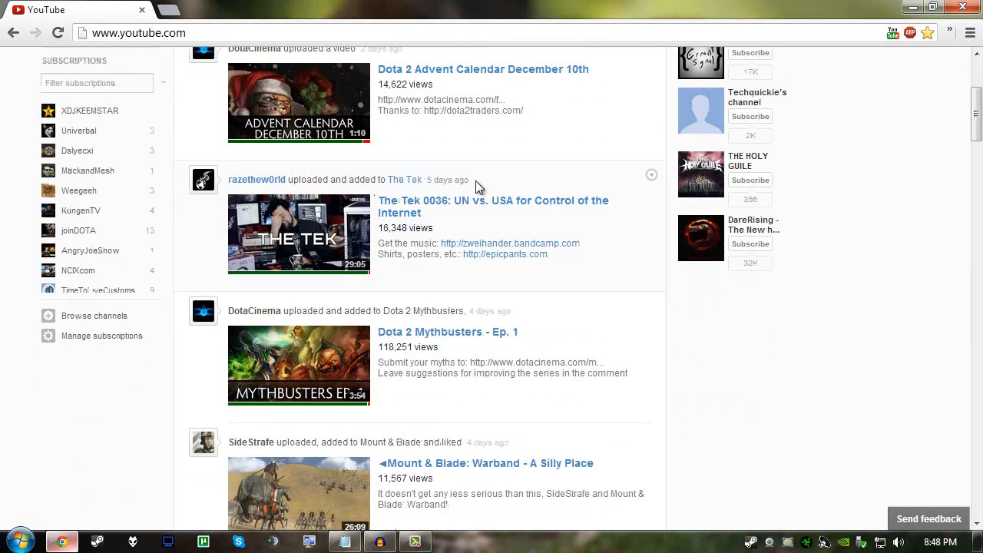
{"action": "scroll", "scroll_direction": "down", "scroll_amount": 3}
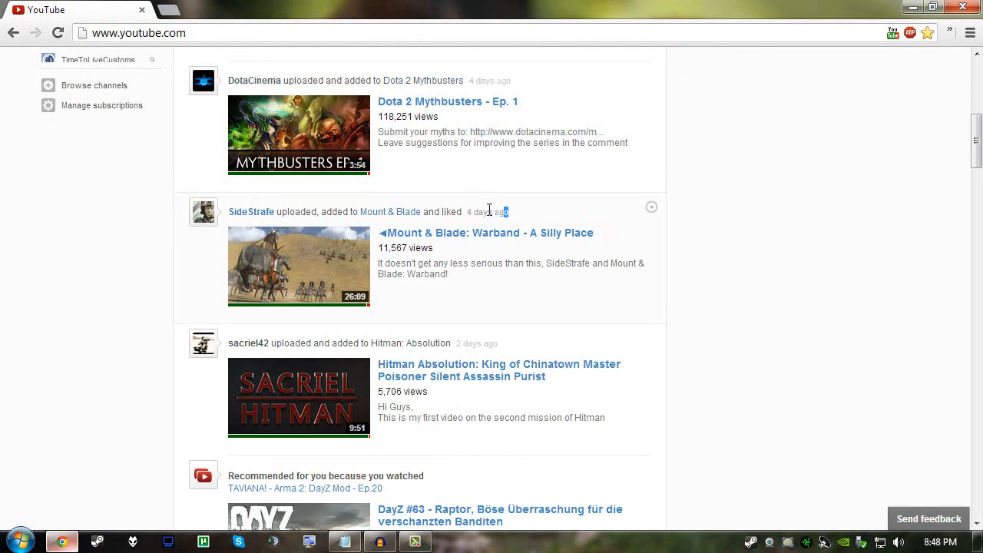
{"action": "scroll", "scroll_direction": "down", "scroll_amount": 3}
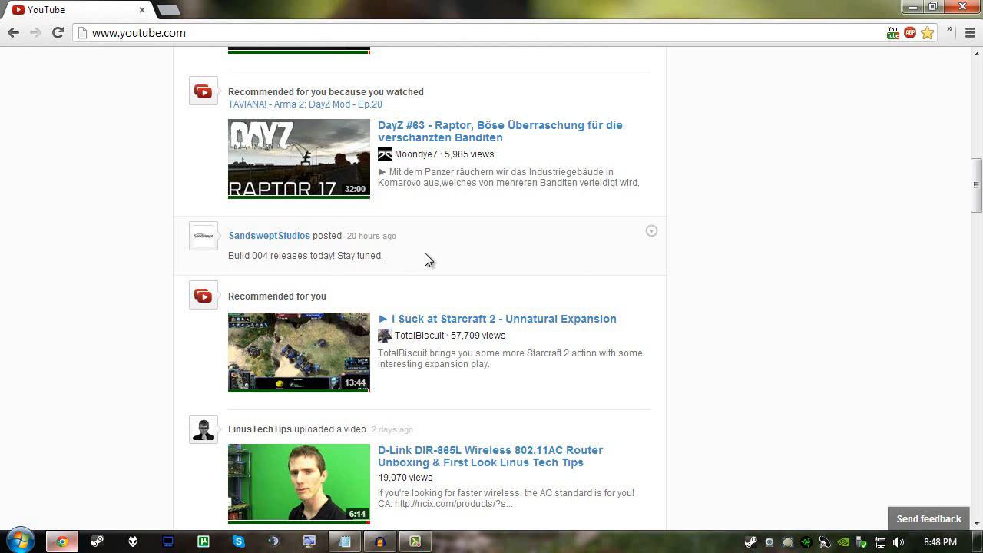
{"action": "scroll", "scroll_direction": "up", "scroll_amount": 3}
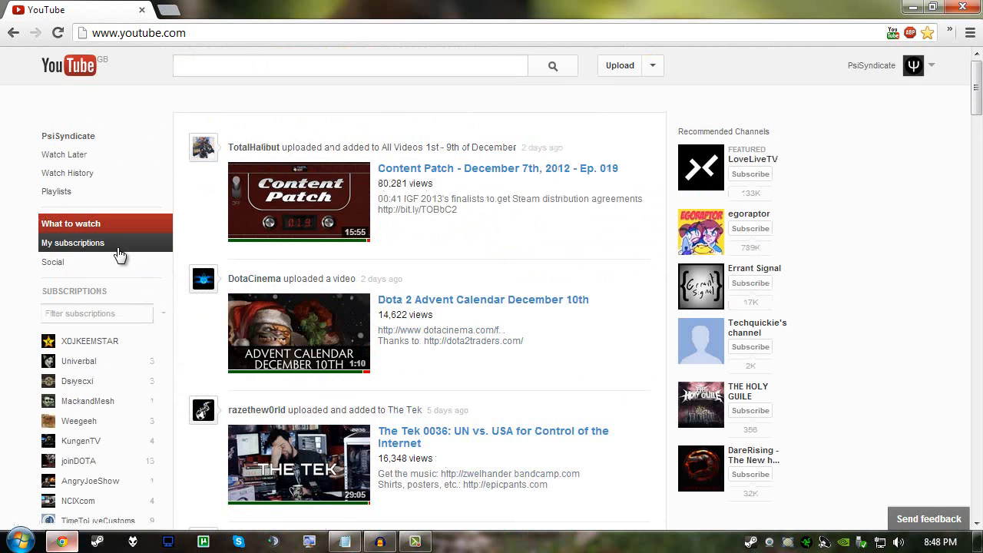
{"action": "left_click", "coordinate": [74, 243]}
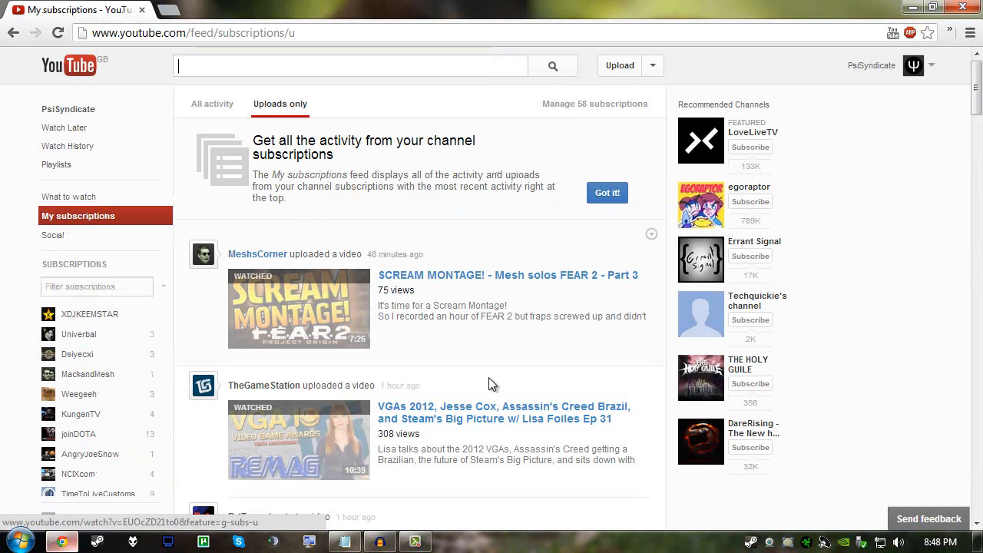
{"action": "scroll", "scroll_direction": "down", "scroll_amount": 3}
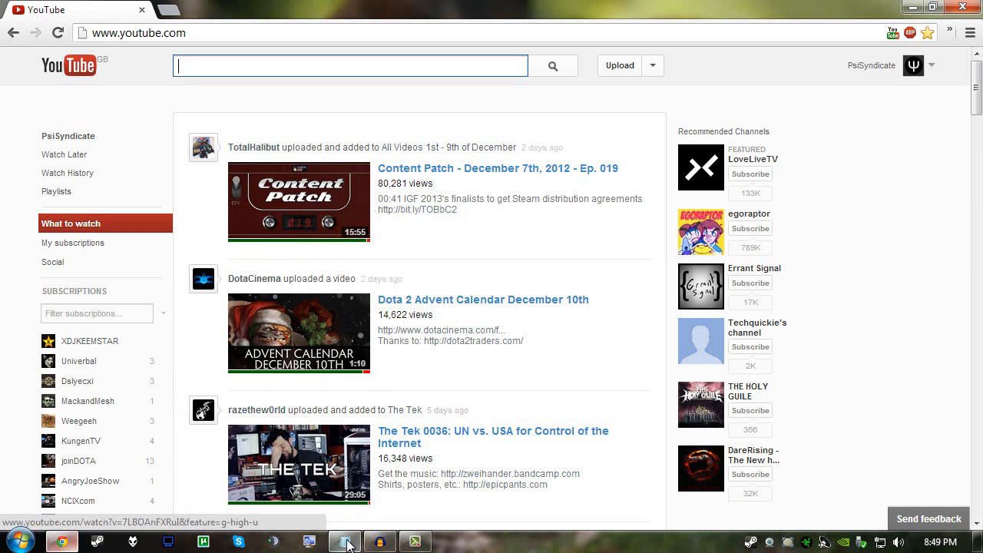
Run the document.cookie VISITOR_INFO1_LIVE command in a cleared developer console.
{"action": "left_click", "coordinate": [340, 542]}
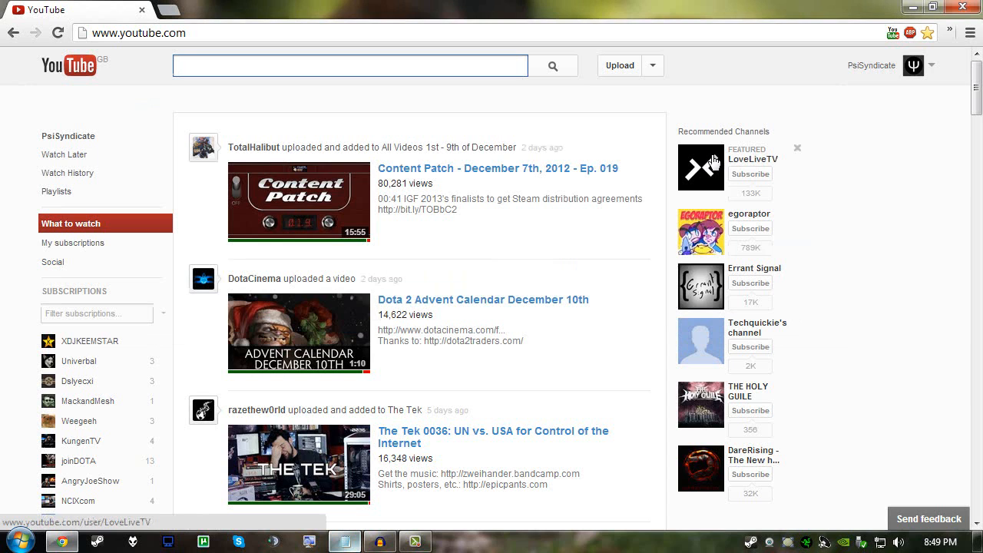
{"action": "key", "text": "F12"}
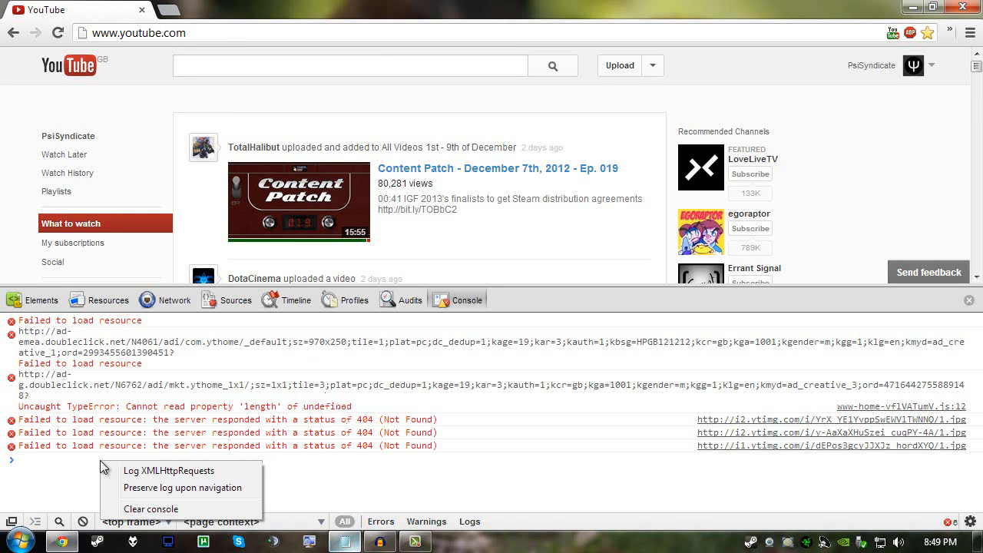
{"action": "left_click", "coordinate": [151, 510]}
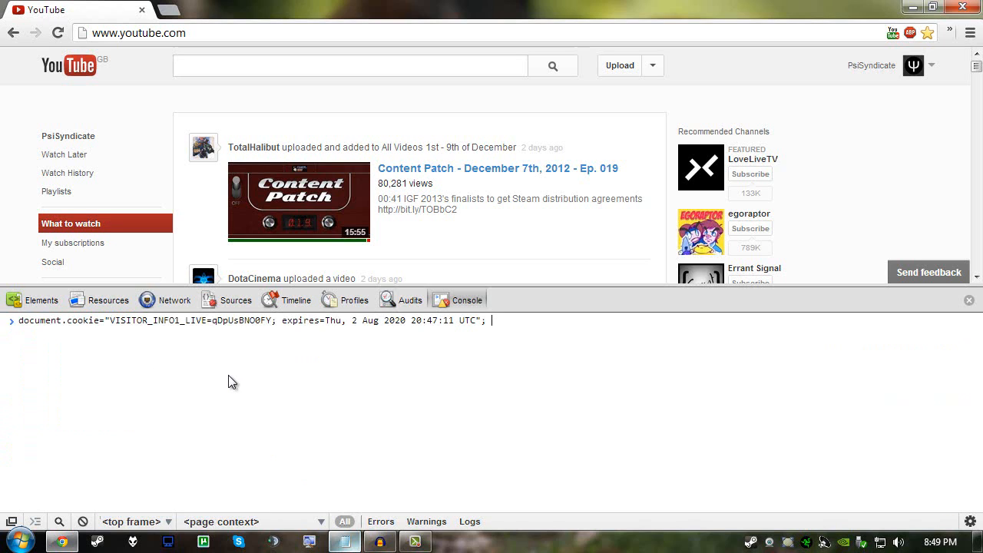
{"action": "key", "text": "Enter"}
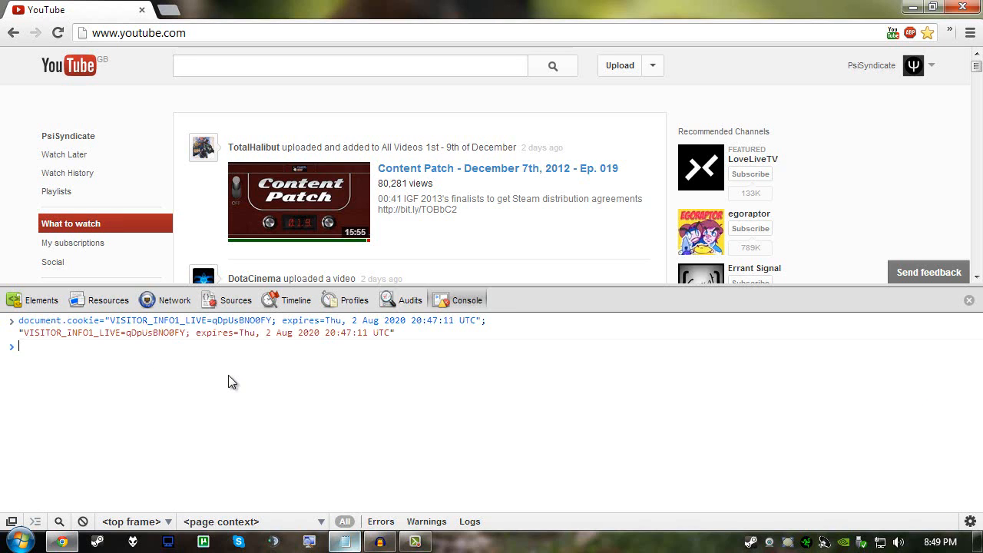
Reload YouTube into the restored layout and limit the subscriptions feed to uploads only.
{"action": "left_click", "coordinate": [57, 34]}
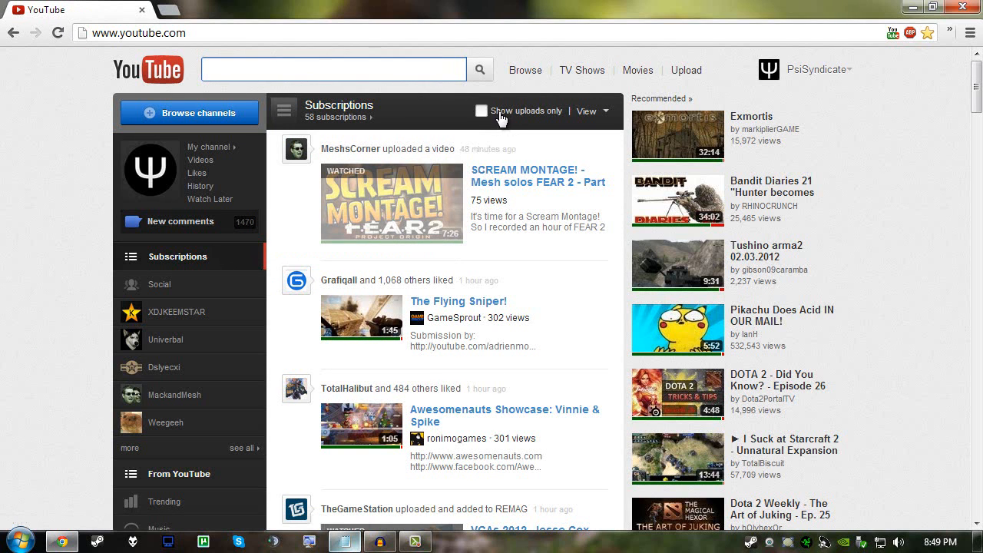
{"action": "left_click", "coordinate": [482, 111]}
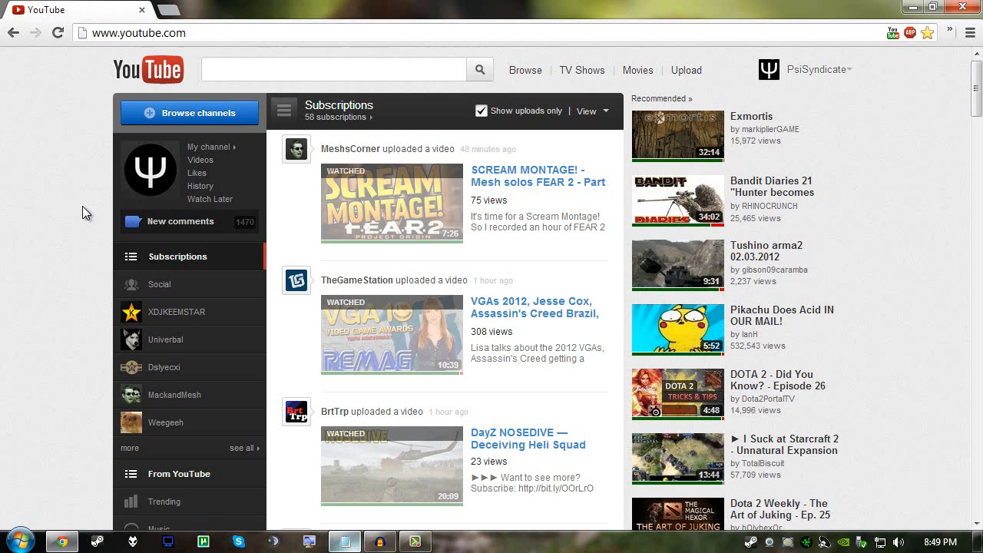
{"action": "mouse_move", "coordinate": [77, 209]}
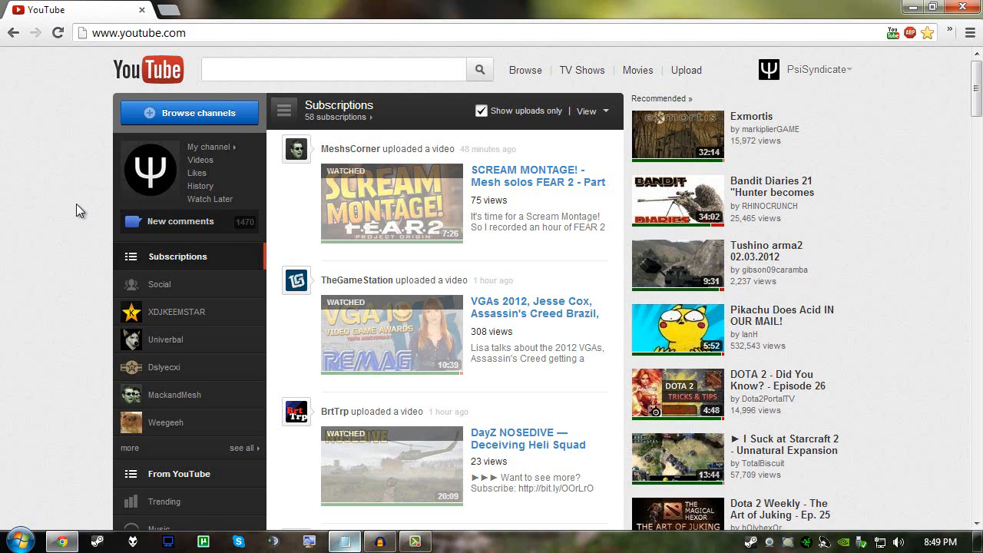
{"action": "left_click", "coordinate": [970, 34]}
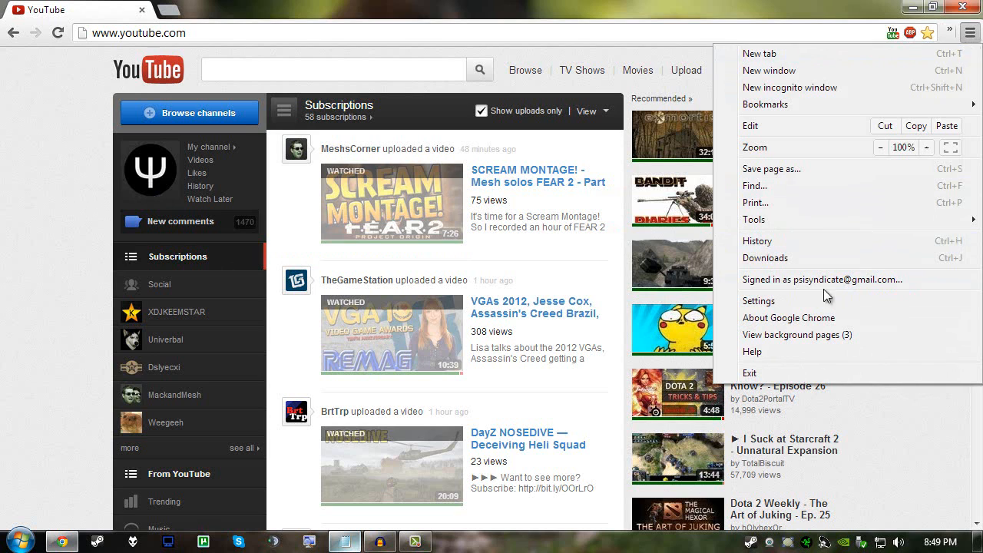
Clear browsing data from Chrome's advanced settings and return to the YouTube tab.
{"action": "left_click", "coordinate": [759, 301]}
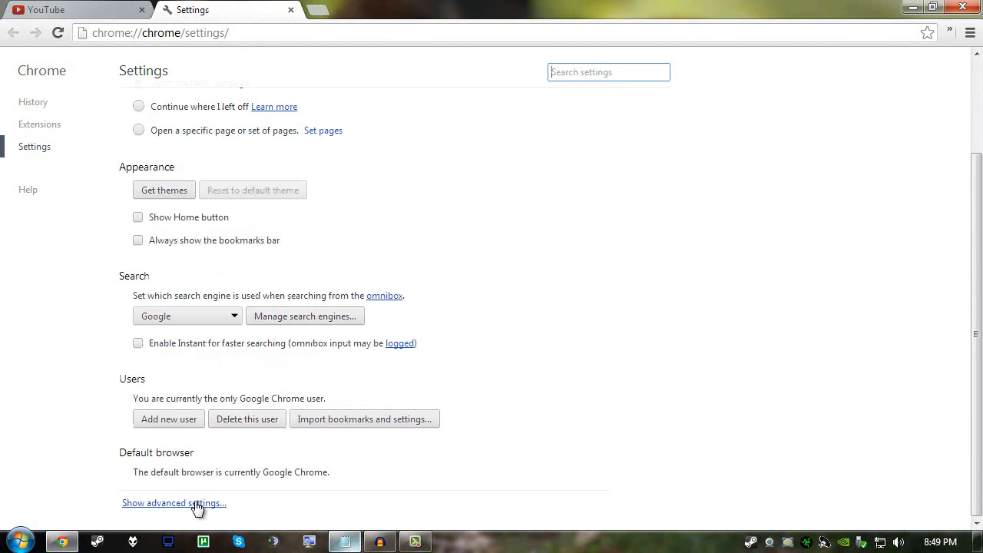
{"action": "left_click", "coordinate": [171, 504]}
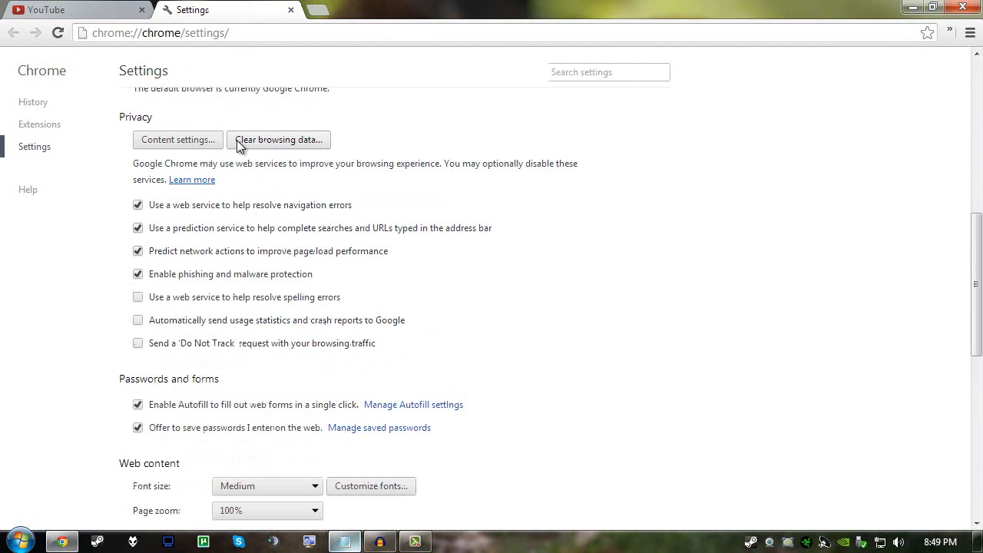
{"action": "left_click", "coordinate": [278, 139]}
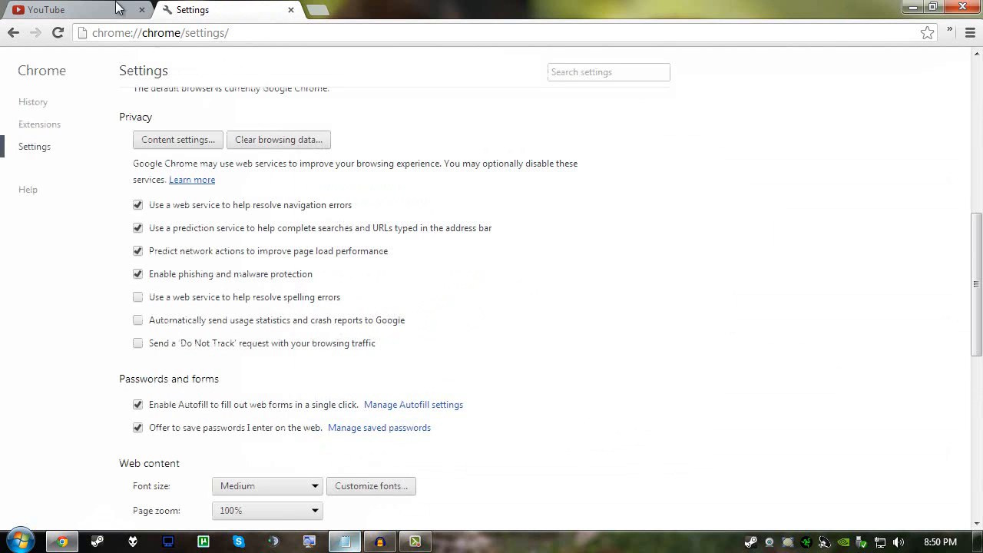
{"action": "left_click", "coordinate": [46, 9]}
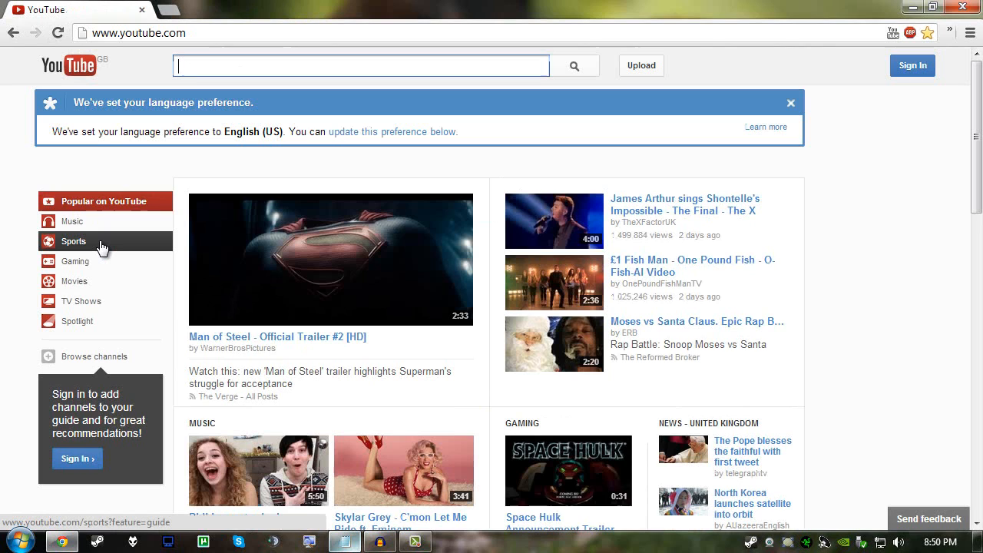
{"action": "mouse_move", "coordinate": [102, 246]}
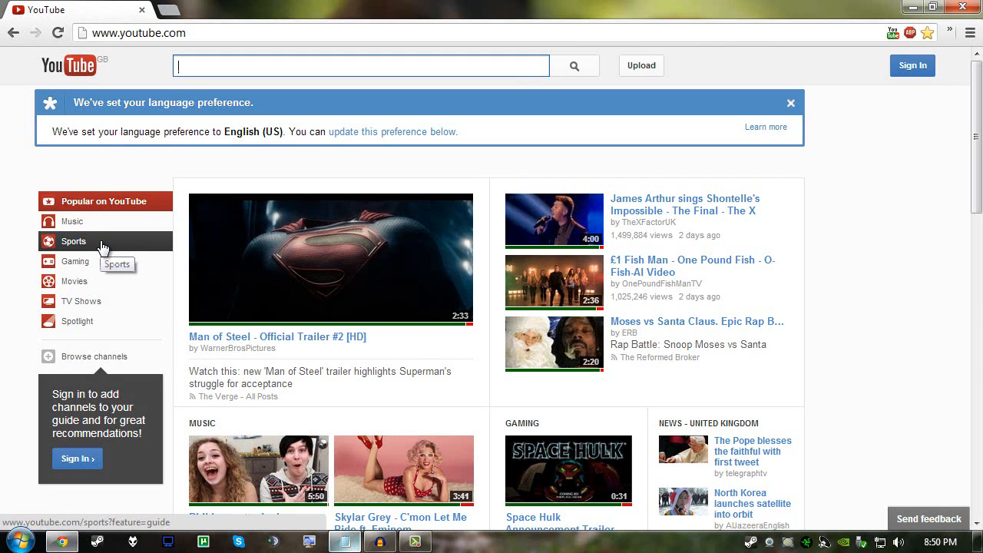
{"action": "mouse_move", "coordinate": [111, 247]}
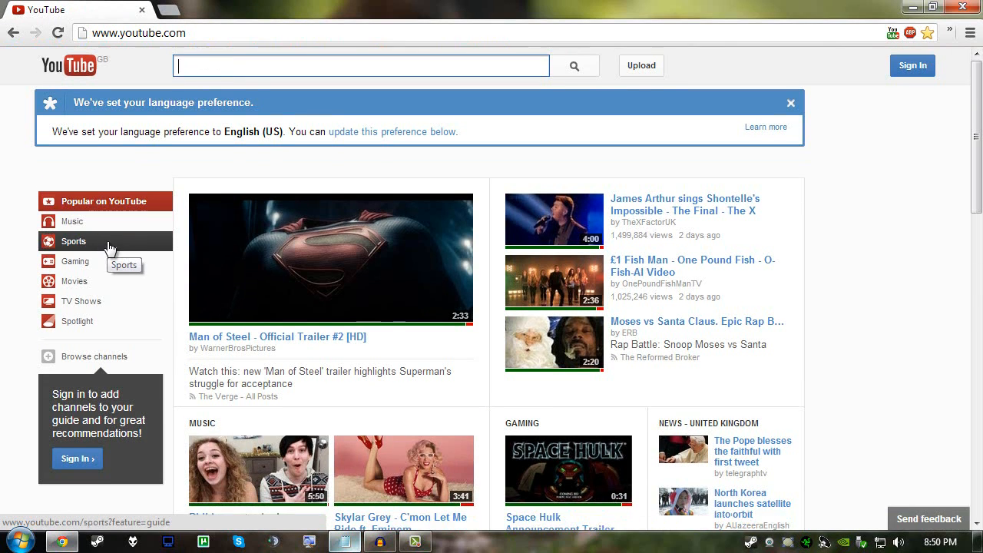
Rerun the VISITOR_INFO1_LIVE cookie command in the console on the signed-out page.
{"action": "key", "text": "F12"}
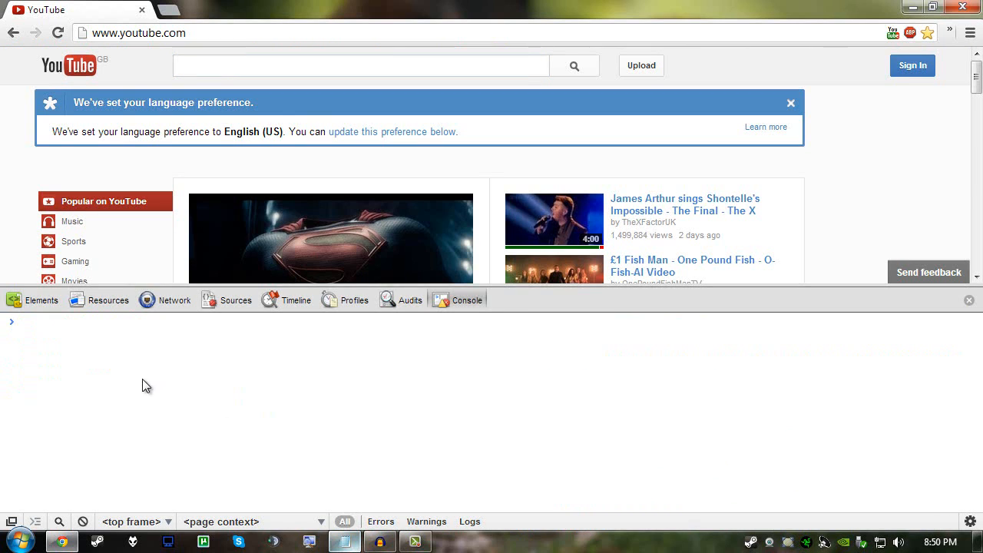
{"action": "key", "text": "Enter"}
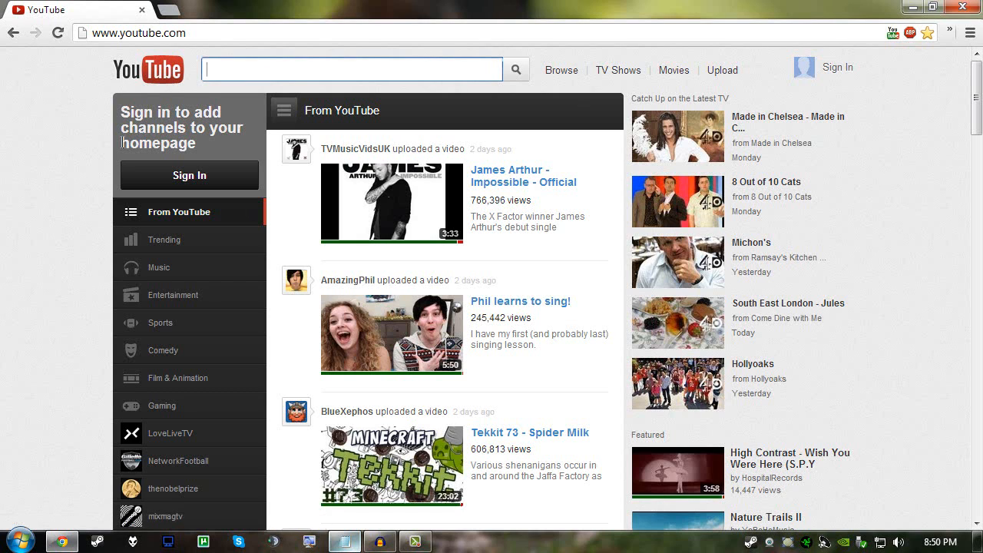
Submit the channel's credentials on the Google sign-in page to sign back in.
{"action": "left_click", "coordinate": [662, 294]}
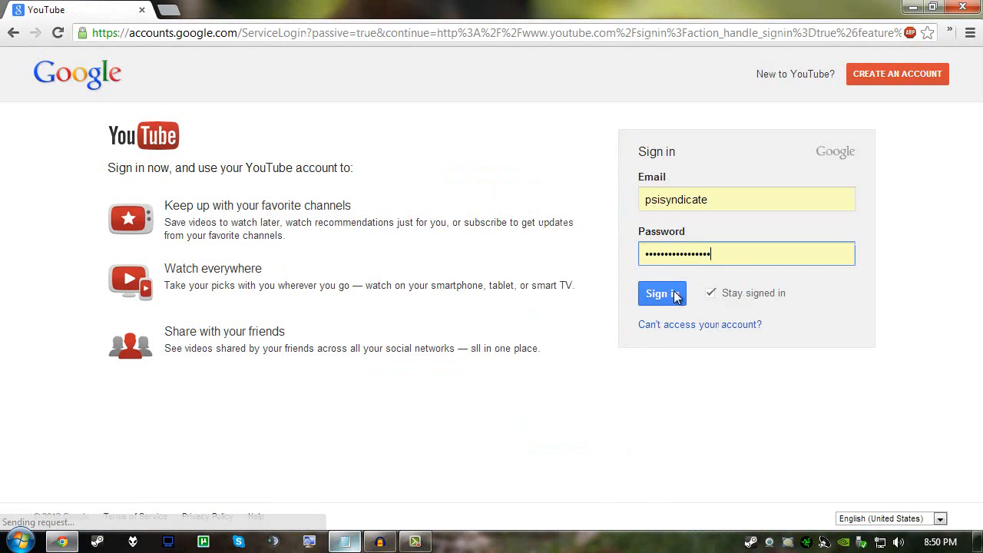
{"action": "left_click", "coordinate": [660, 293]}
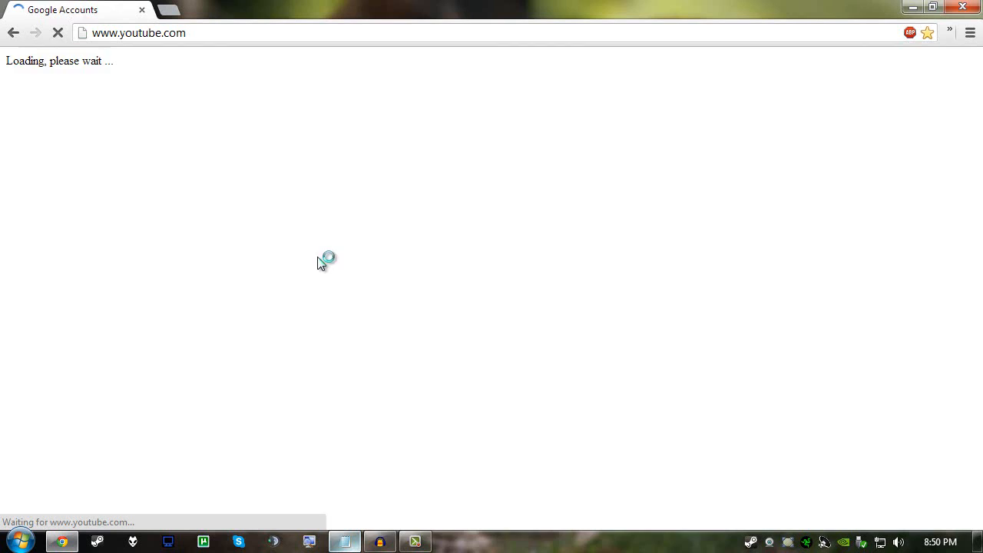